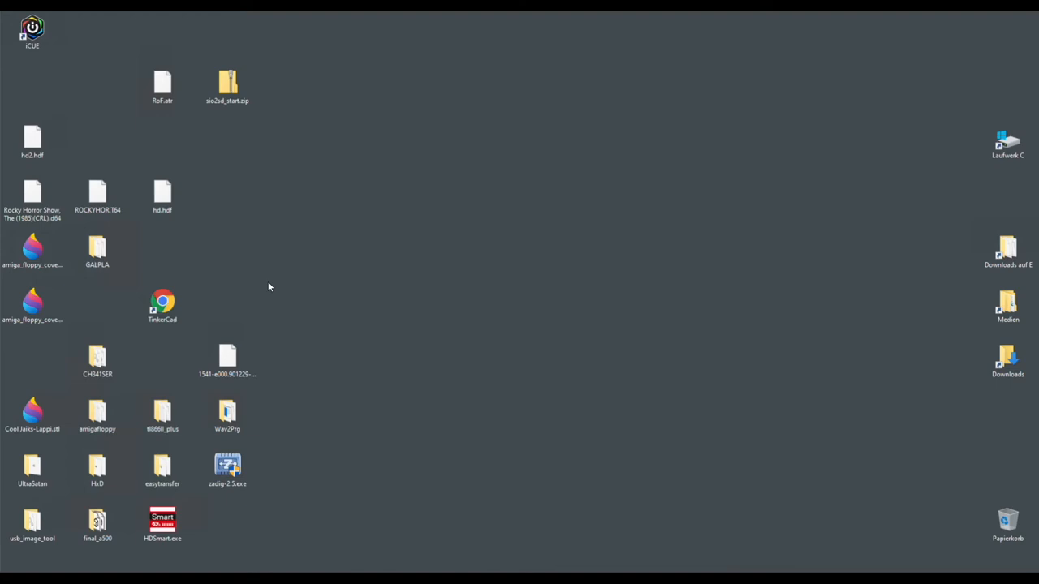
pyautogui.moveTo(240, 197)
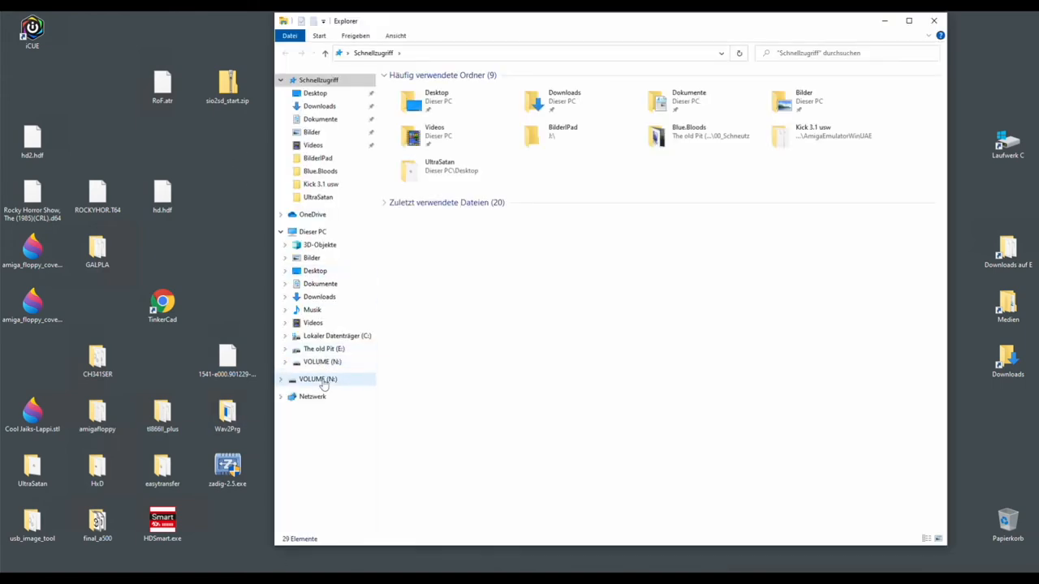
# - Show the VOLUME (N:) SD card contents: ATARI folder, SIO2SD.CFG and Sio2SD.xex
pyautogui.click(318, 380)
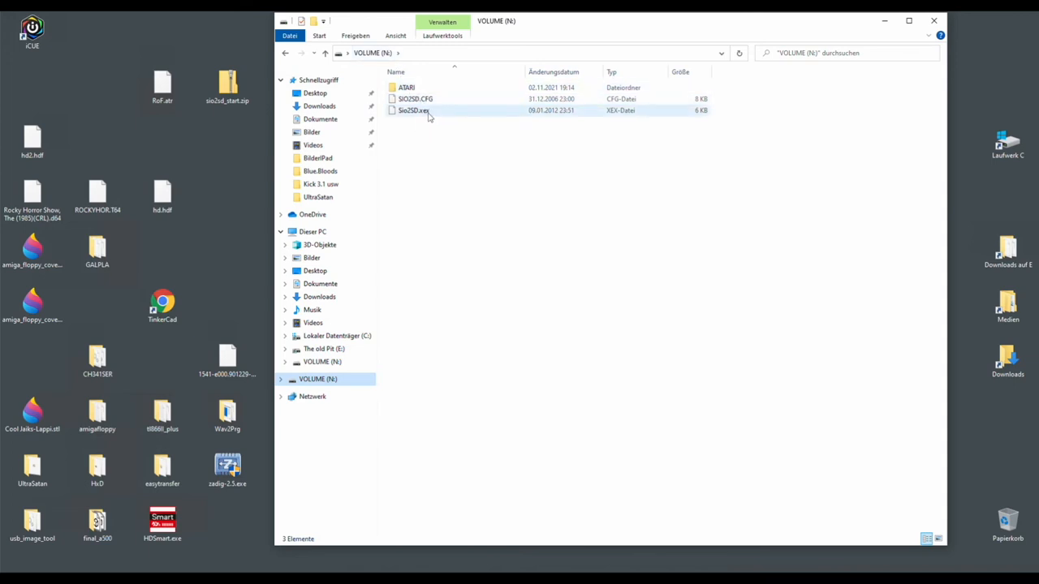
pyautogui.moveTo(420, 113)
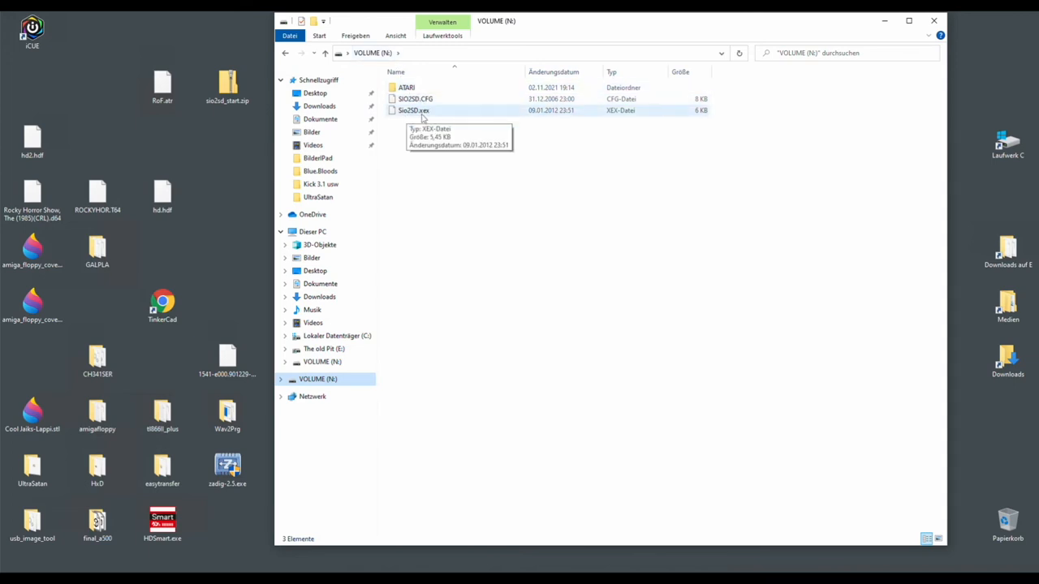
pyautogui.moveTo(399, 117)
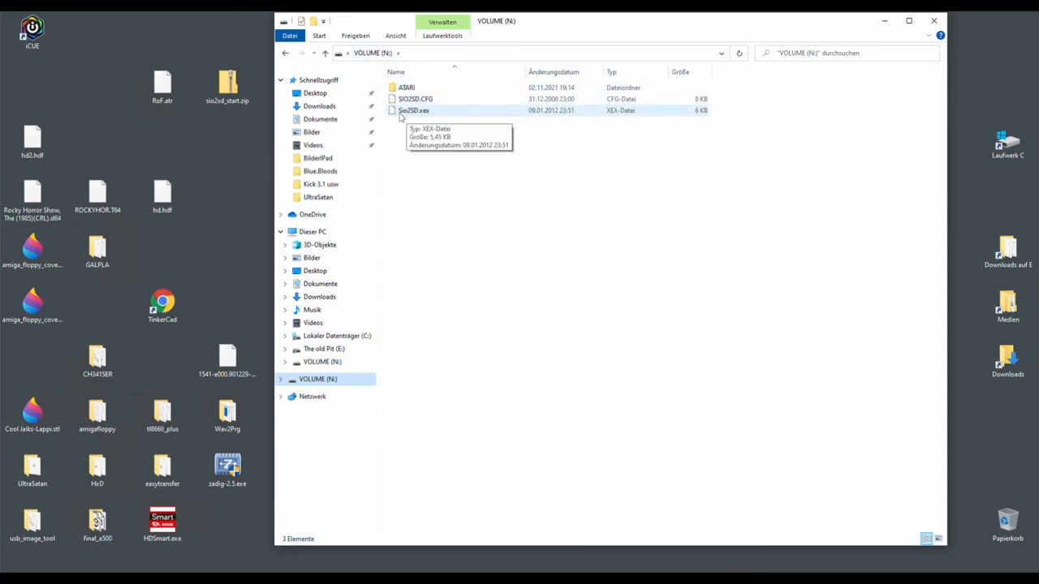
pyautogui.moveTo(438, 111)
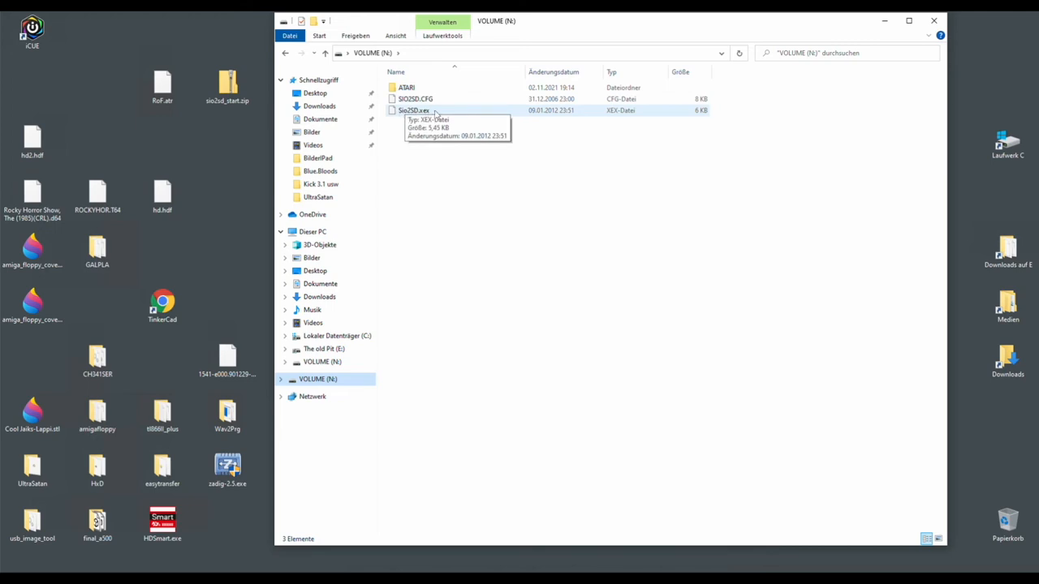
pyautogui.moveTo(393, 110)
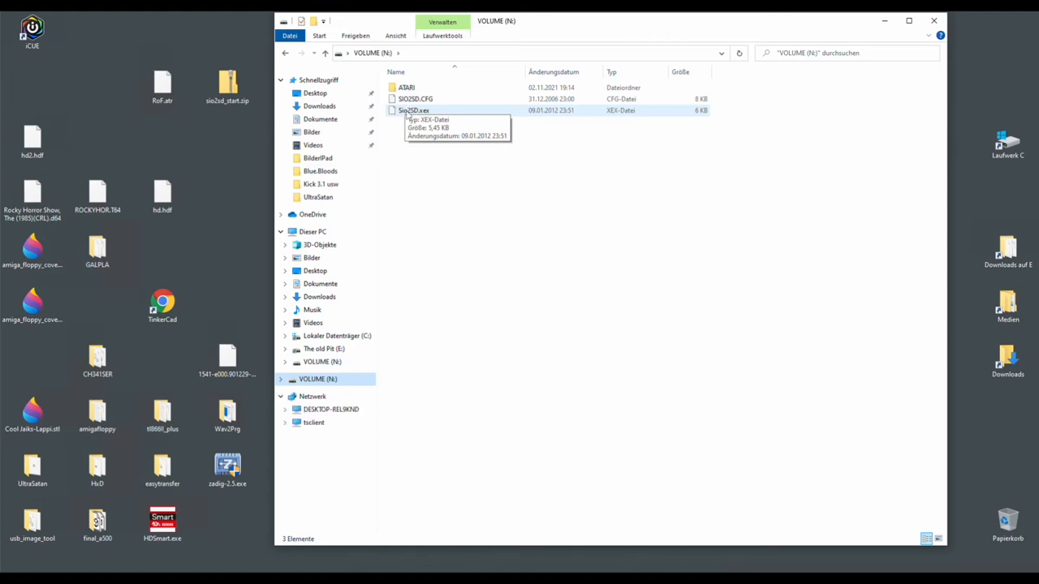
pyautogui.moveTo(430, 120)
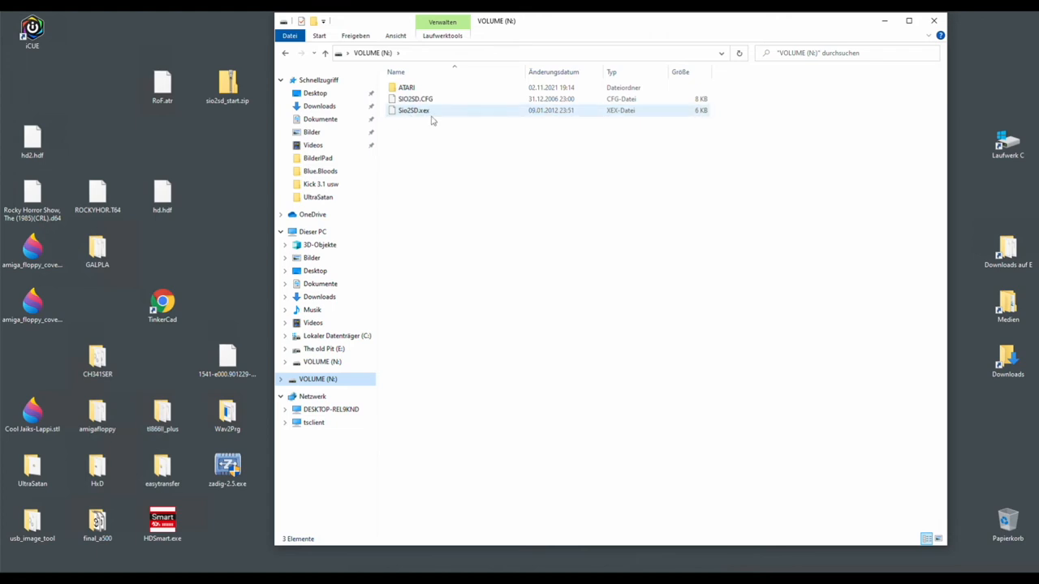
pyautogui.moveTo(420, 112)
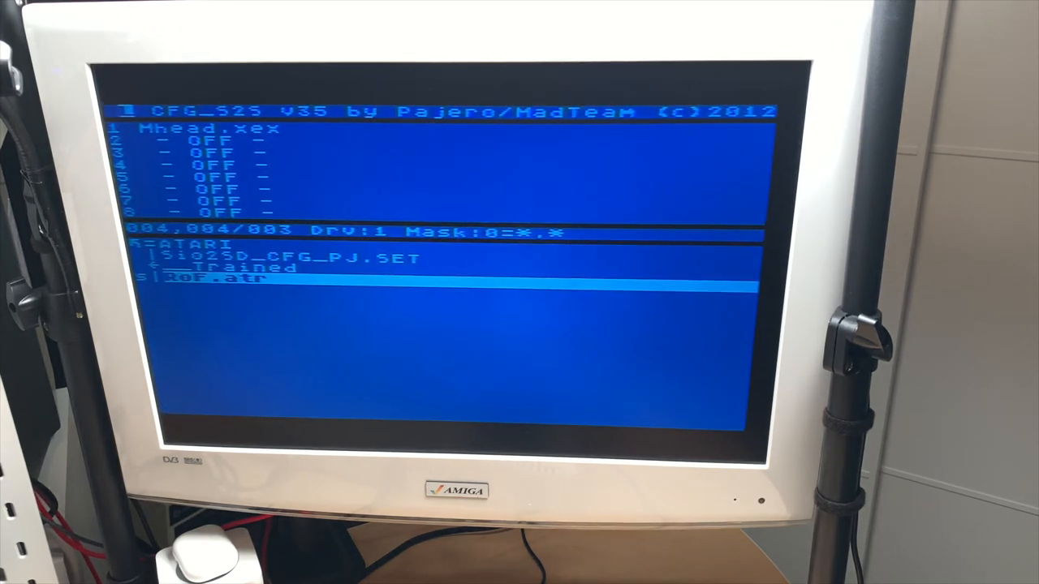
# - Enter the game .xex folder and move the selection to Frogger.xex
pyautogui.press('Up')
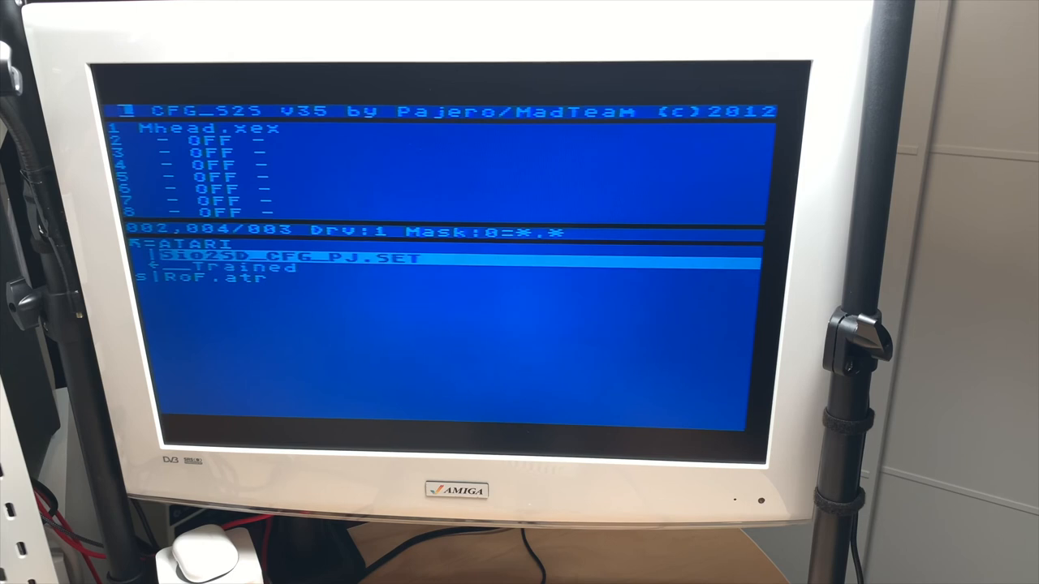
pyautogui.press('Down')
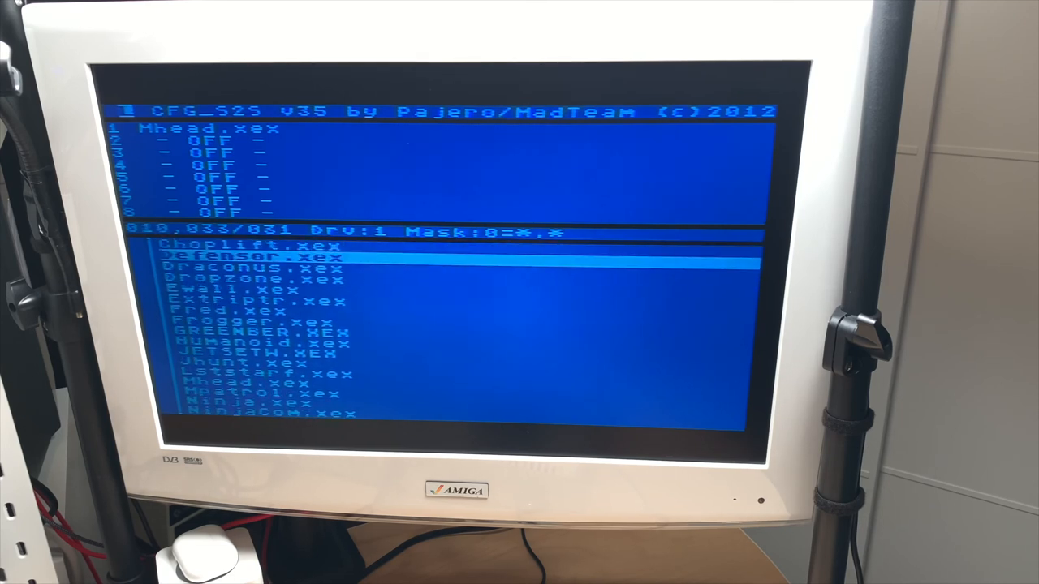
pyautogui.press('Down')
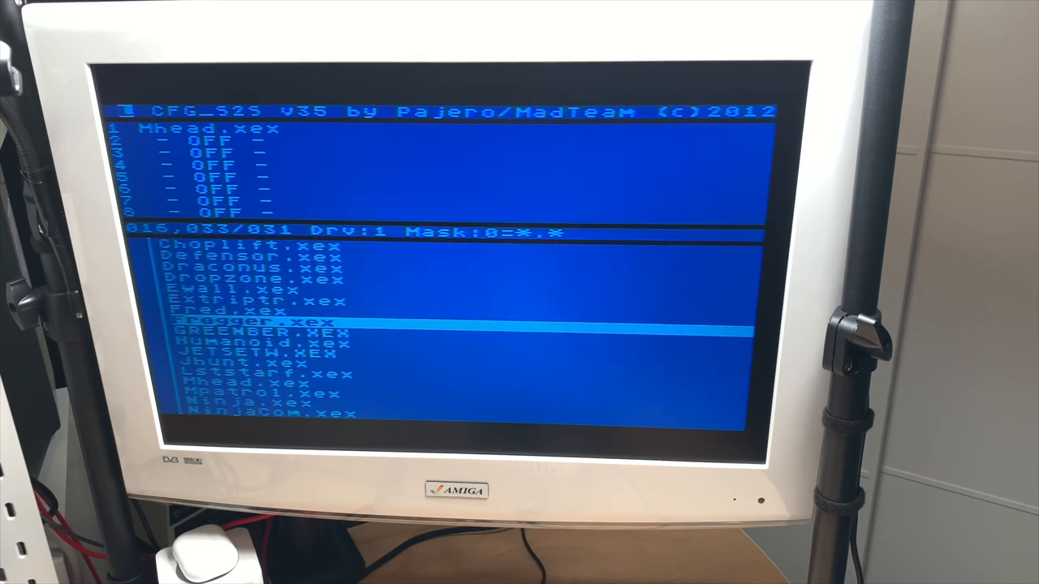